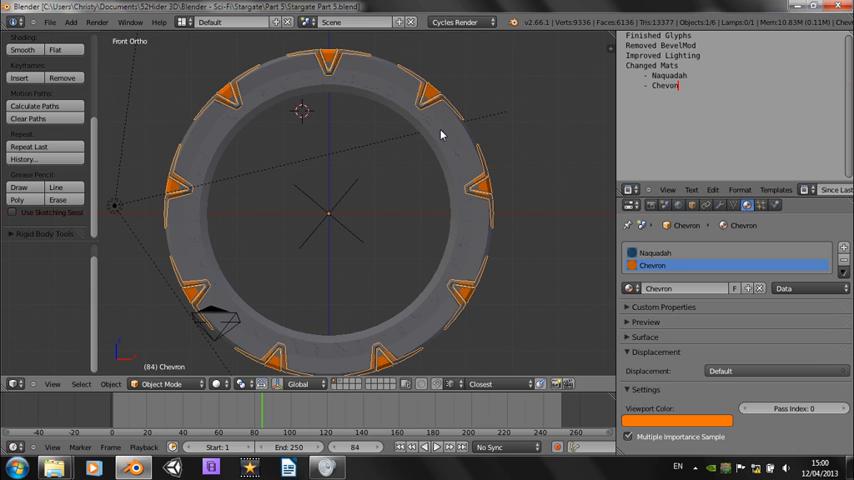
mouse_move(488, 184)
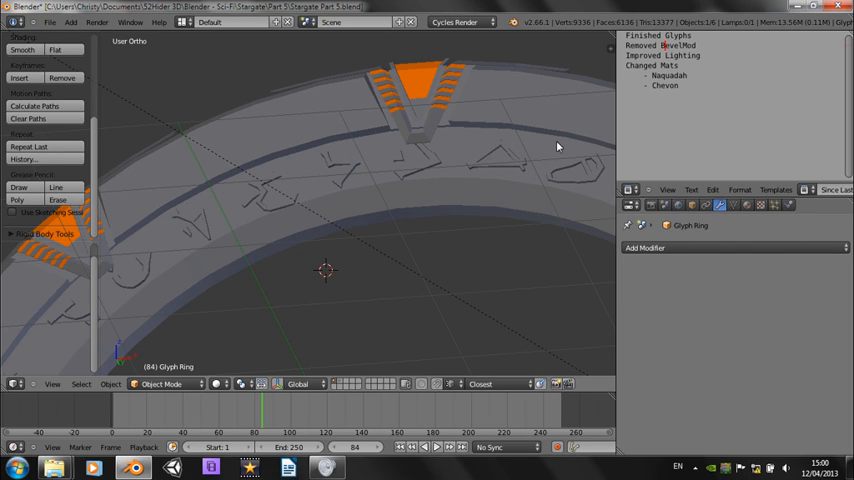
mouse_move(444, 188)
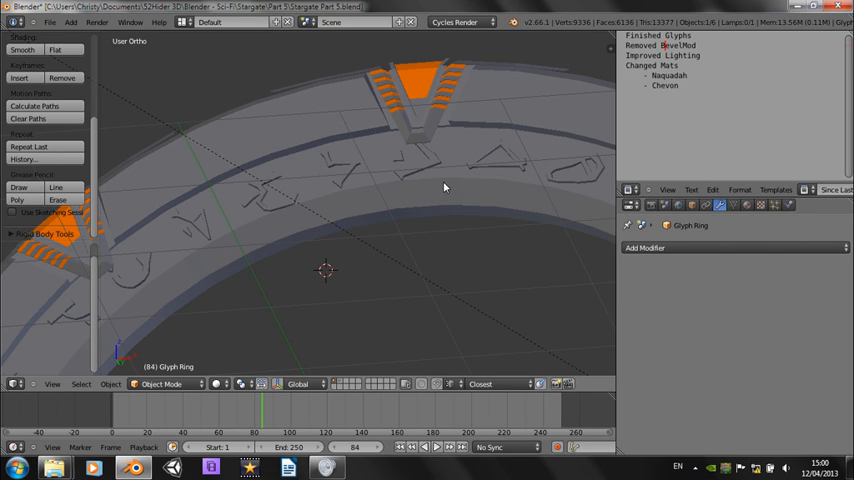
mouse_move(500, 246)
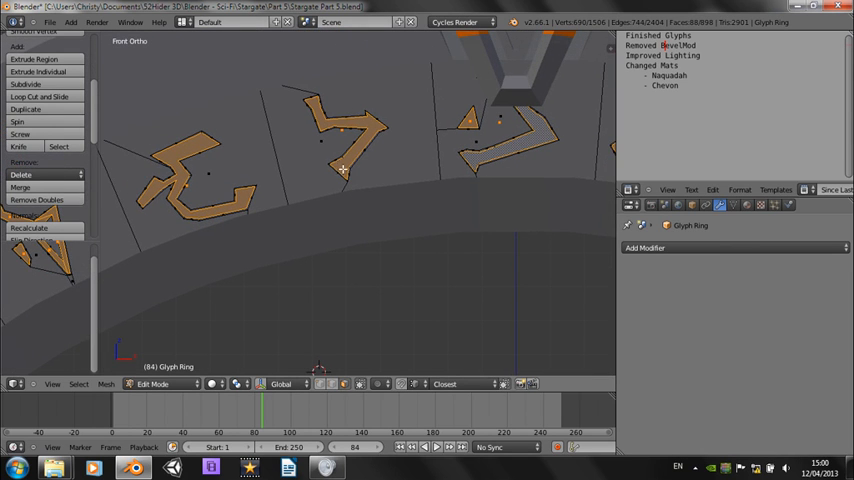
mouse_move(360, 126)
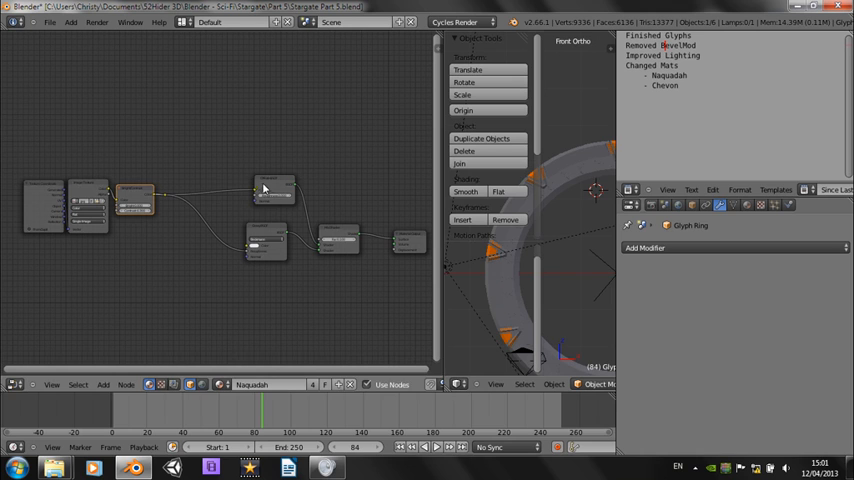
Rearrange the Naquadah shader nodes and move on to the Chevron material's node network.
drag(270, 184, 210, 240)
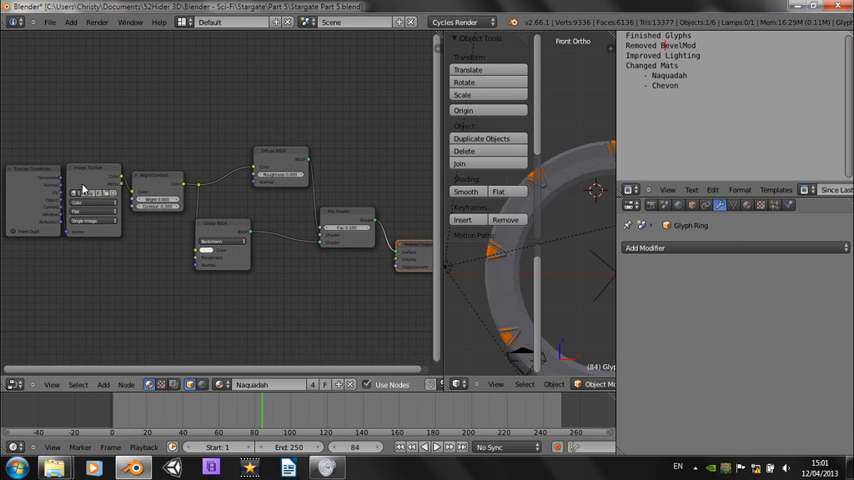
click(104, 194)
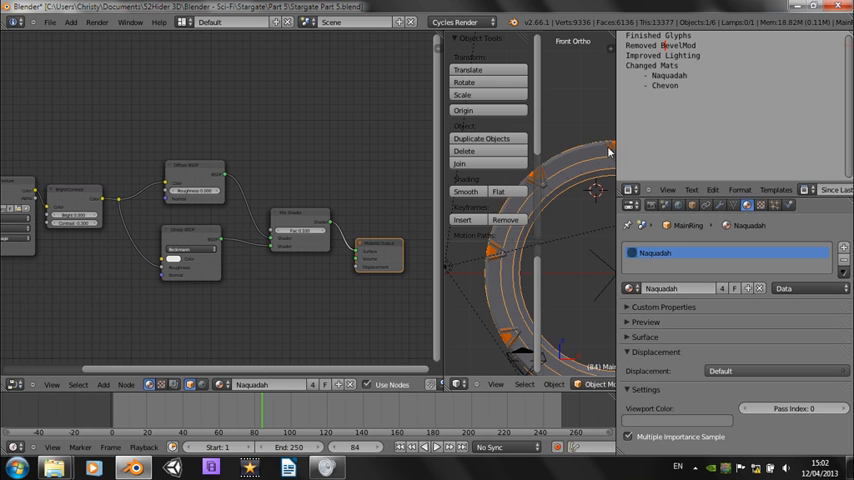
click(656, 264)
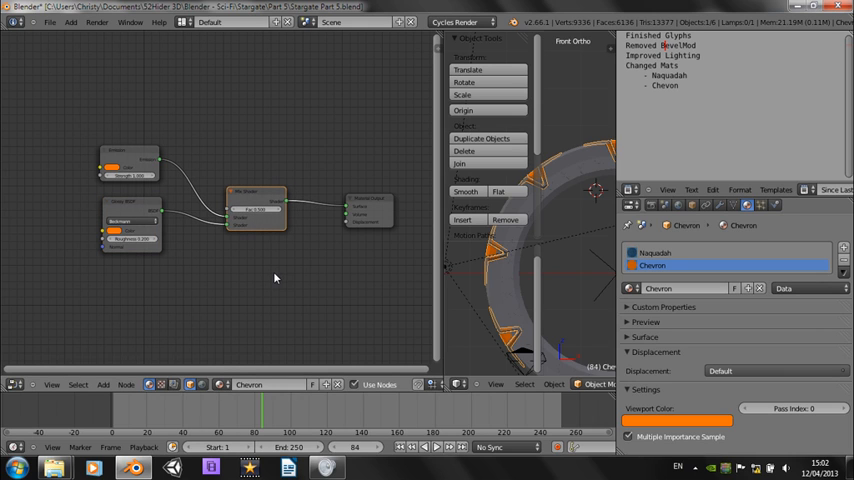
mouse_move(400, 330)
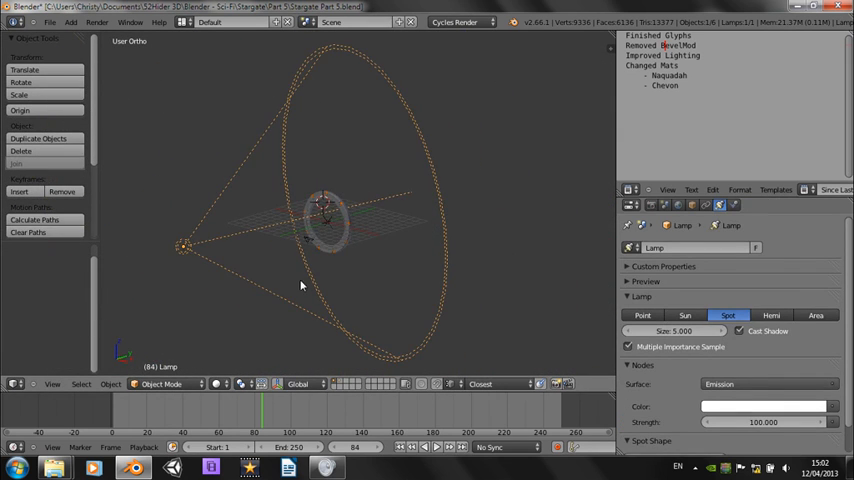
mouse_move(260, 284)
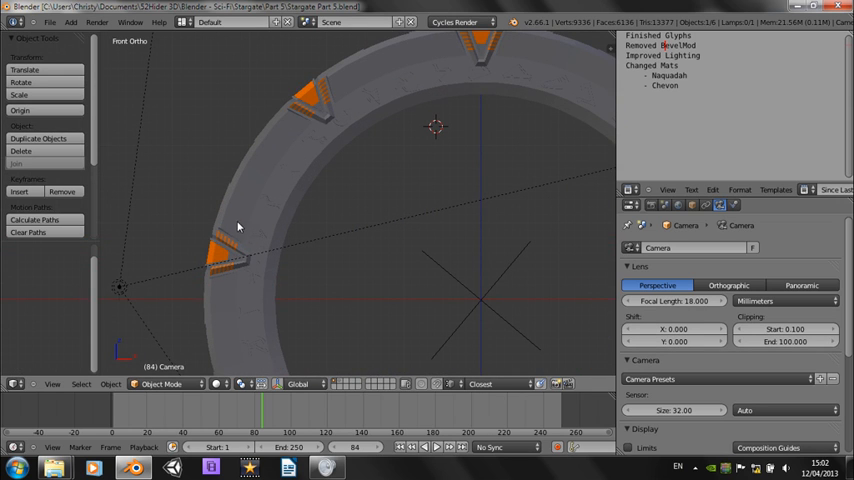
mouse_move(442, 60)
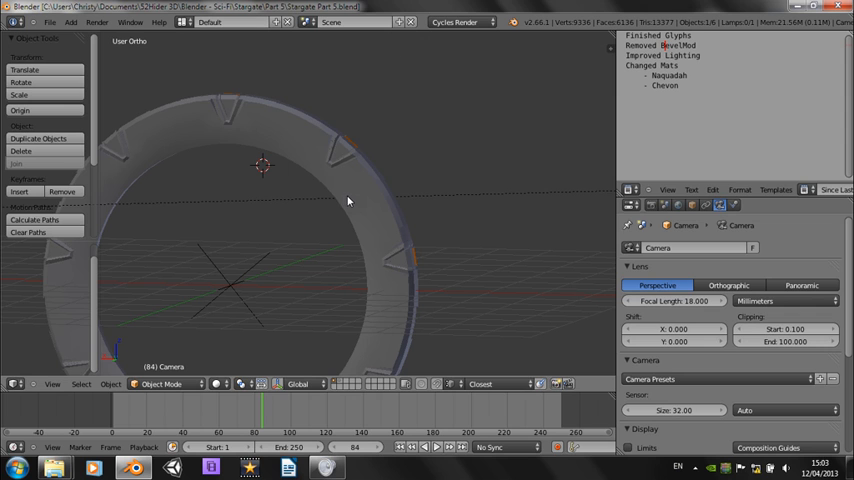
mouse_move(296, 168)
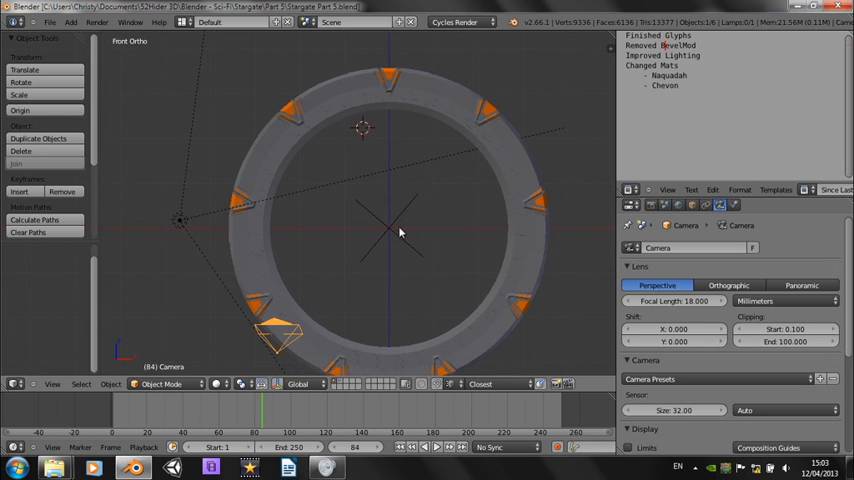
mouse_move(278, 220)
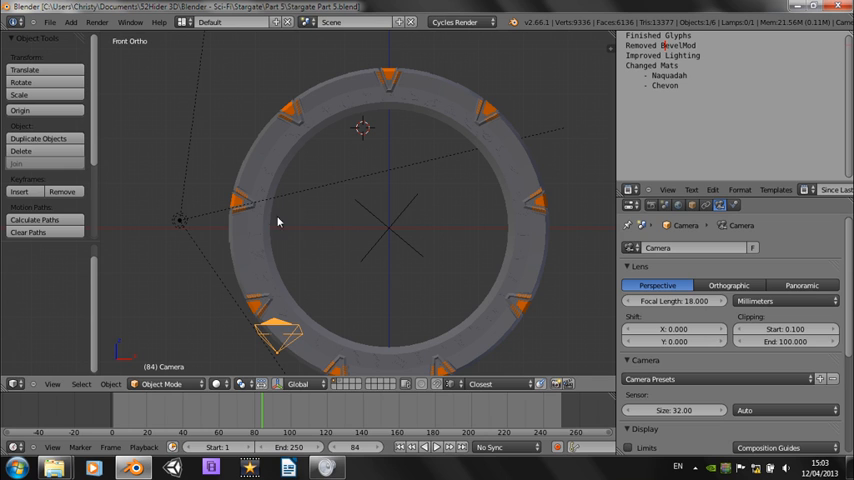
Turn the Outliner area into a UV/Image Editor showing the chevron reference photo.
click(632, 190)
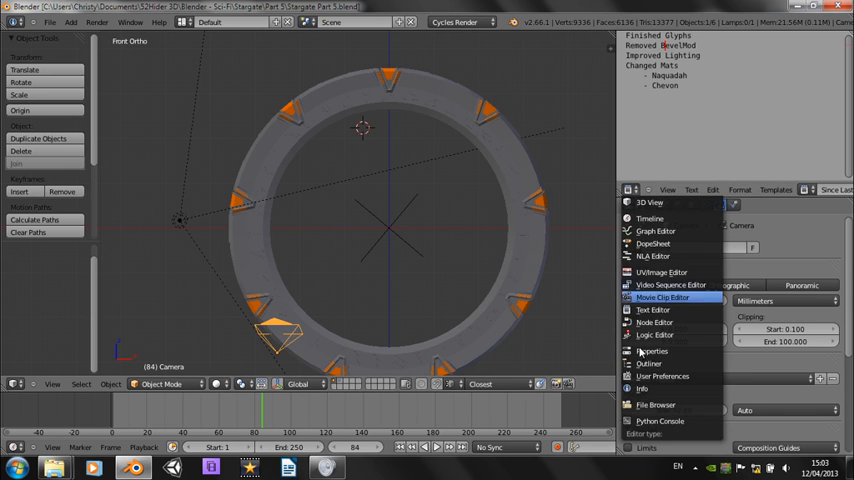
click(652, 352)
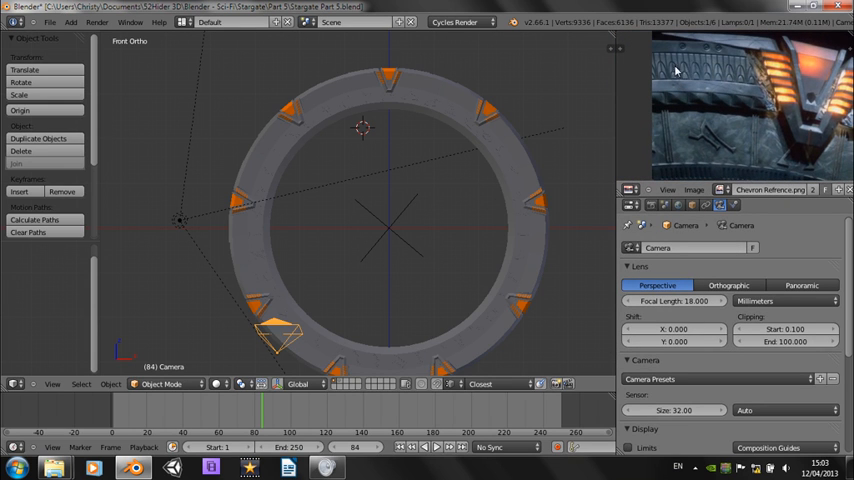
mouse_move(700, 148)
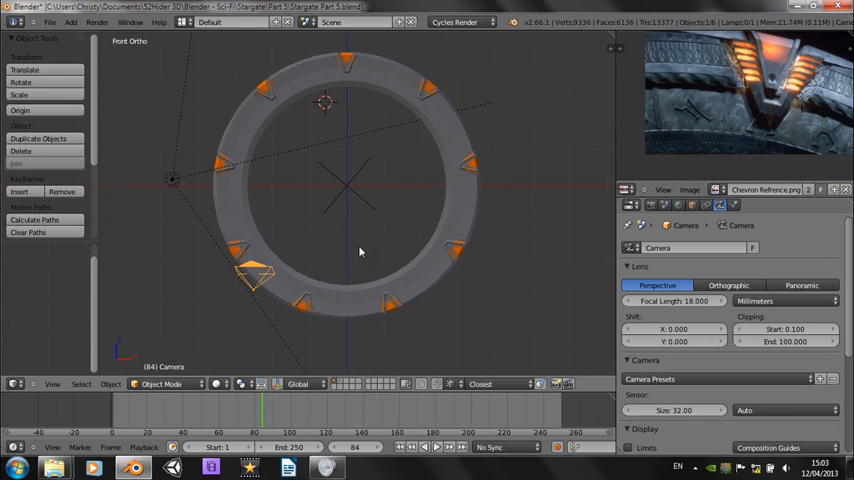
mouse_move(282, 296)
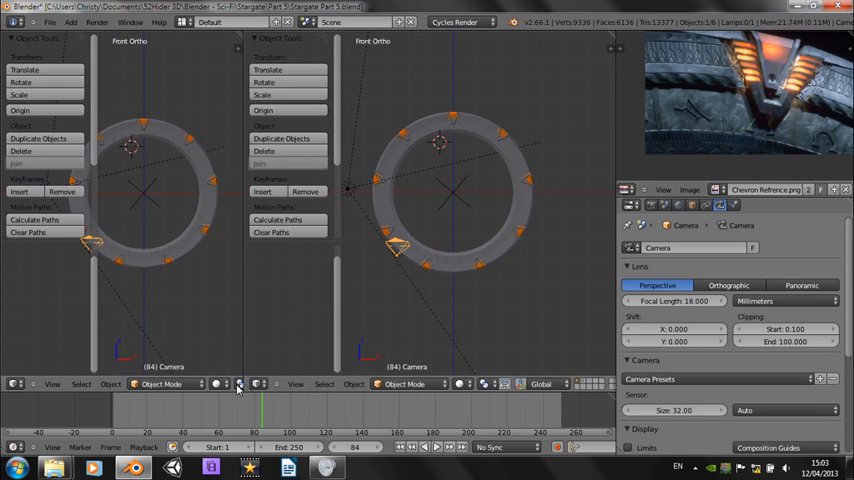
Make the left split view a Node Editor beside the Stargate ring.
click(12, 384)
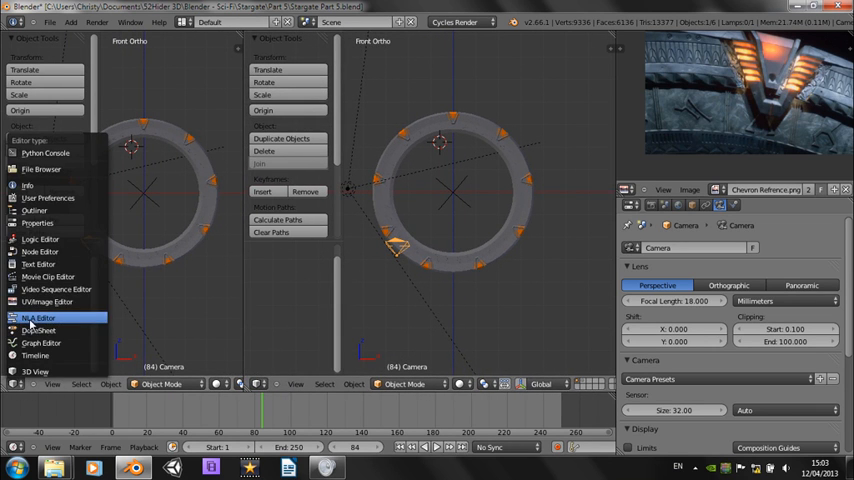
click(38, 318)
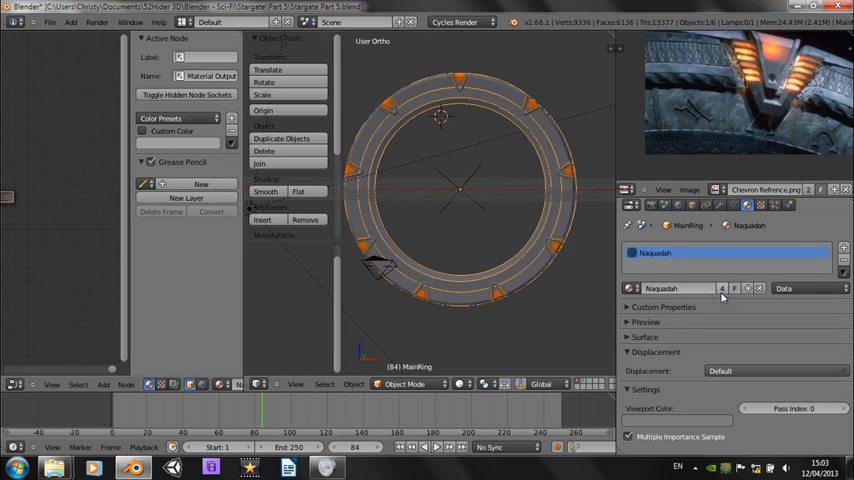
Copy the Naquadah material for the chevrons and select the Glyph Ring object.
click(746, 288)
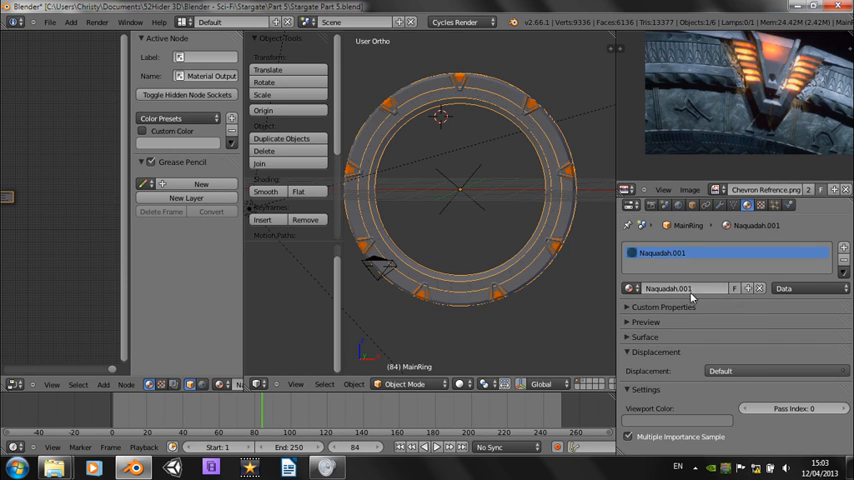
click(680, 288)
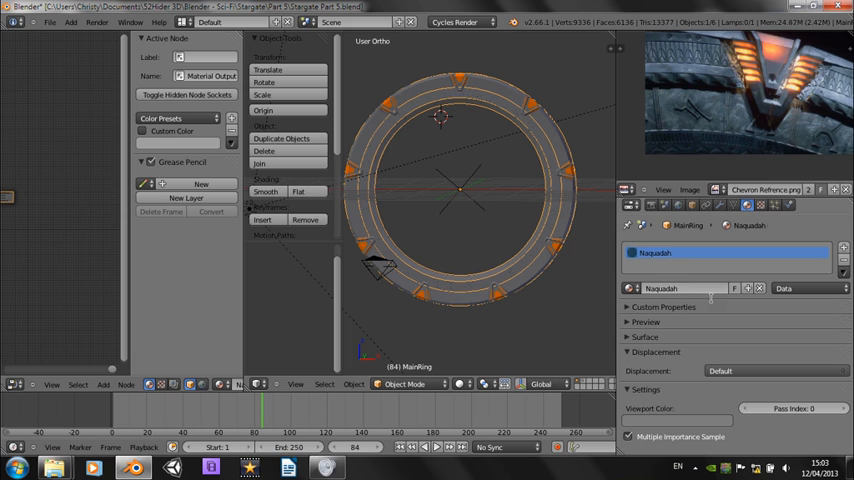
click(660, 288)
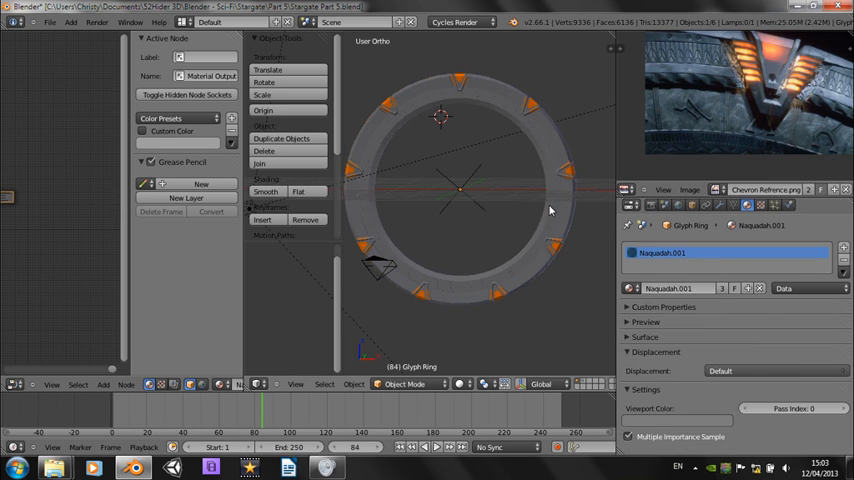
Inspect the Glyph Ring's Naquadah.001 slot and return to the Naquadah material network.
click(690, 252)
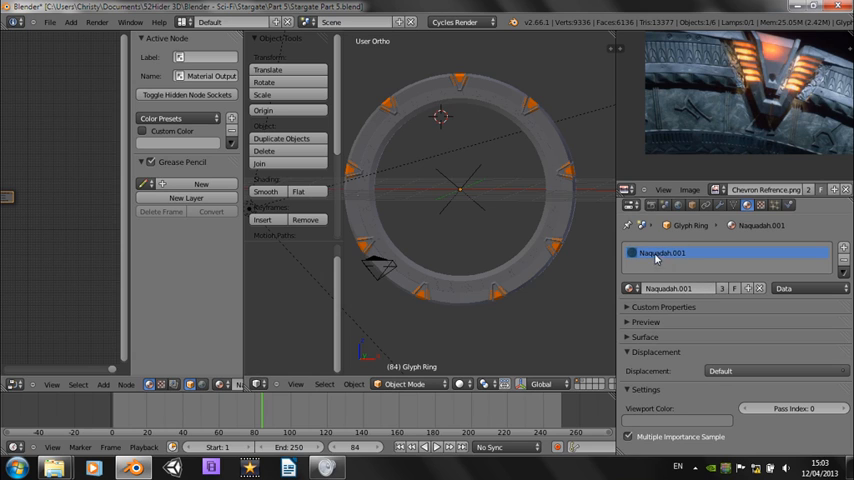
mouse_move(708, 296)
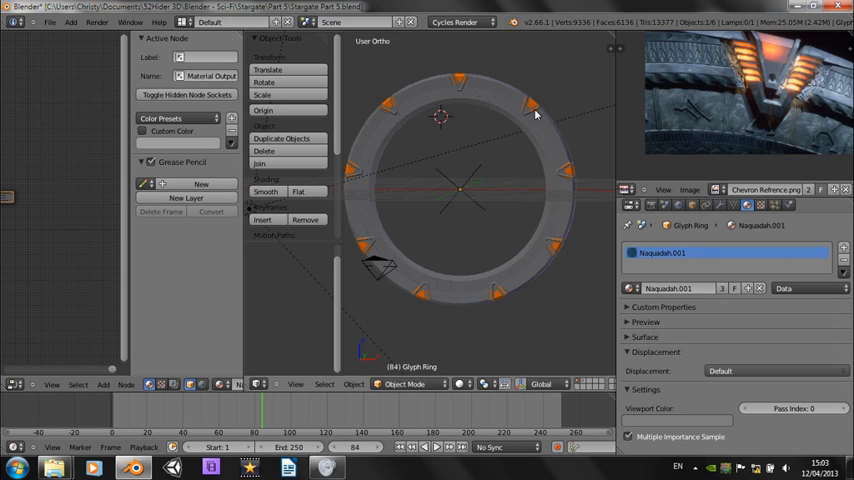
double_click(668, 288)
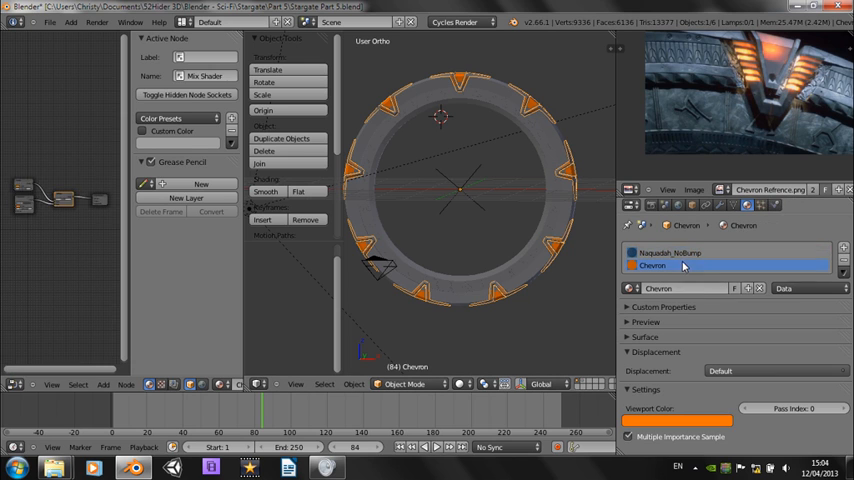
click(680, 252)
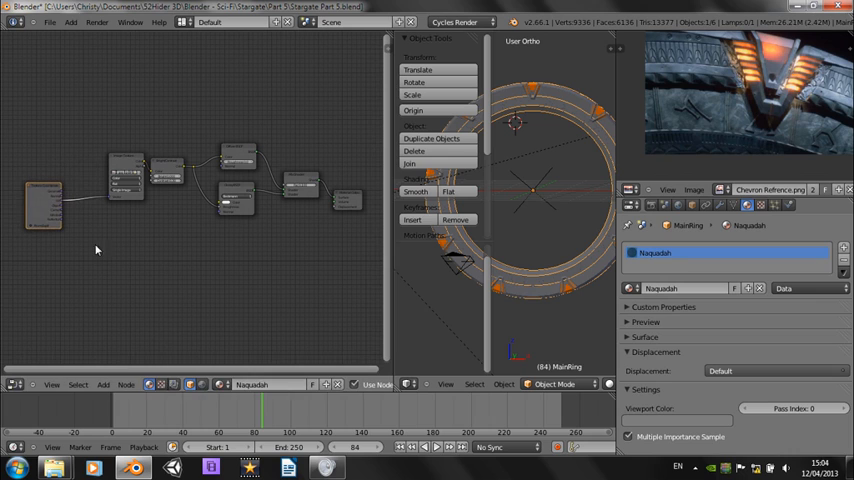
mouse_move(118, 280)
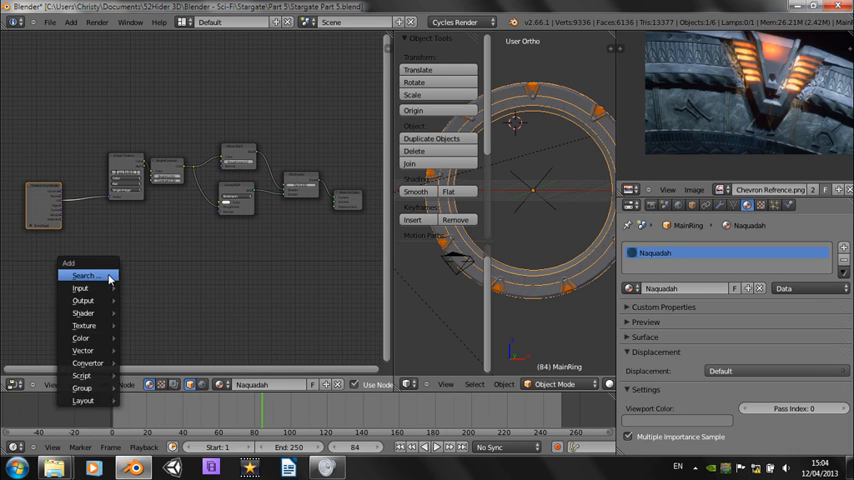
mouse_move(82, 312)
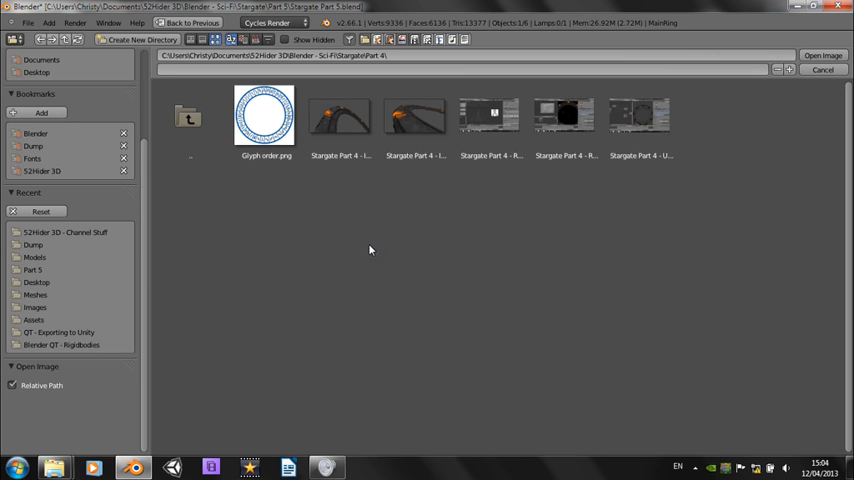
Load the bump map image from the Part 5 folder into the new Image Texture node.
click(32, 270)
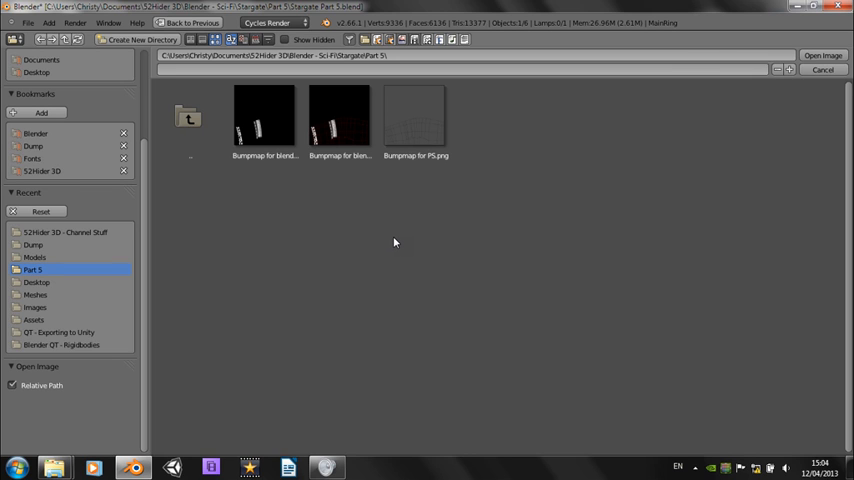
mouse_move(276, 222)
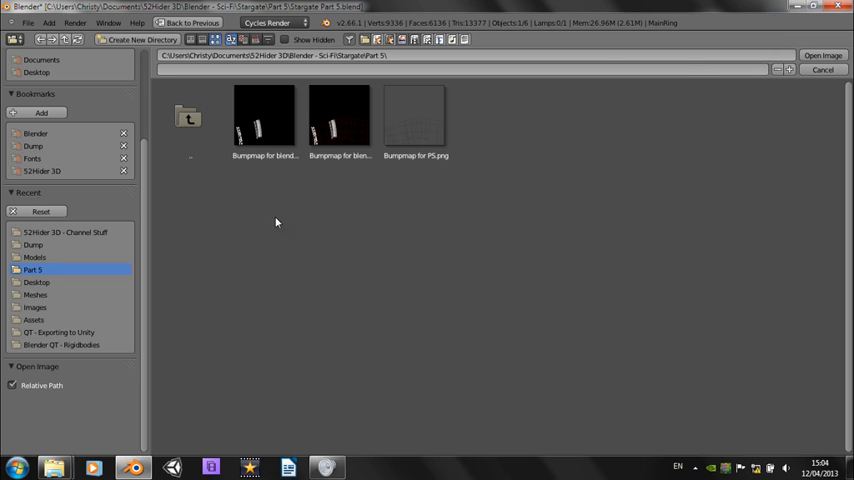
click(264, 116)
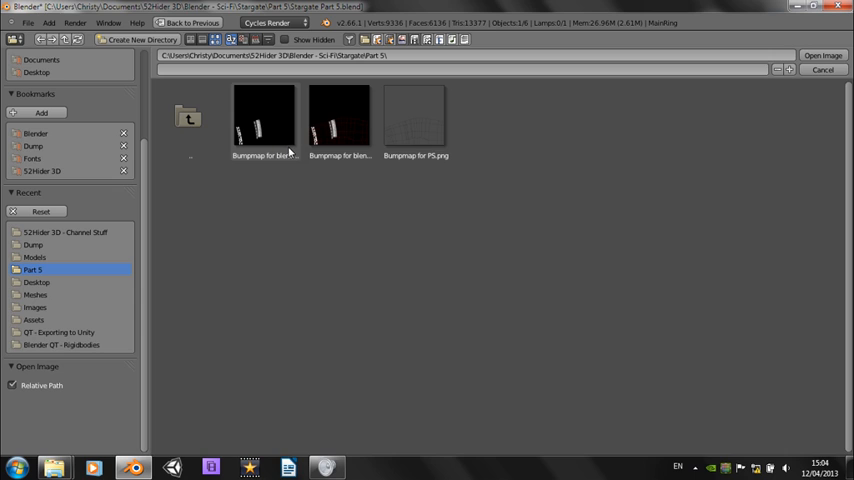
mouse_move(282, 134)
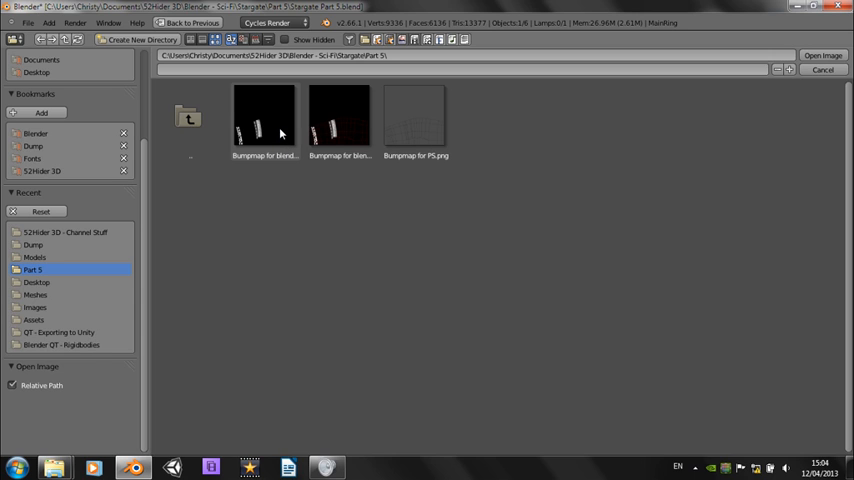
mouse_move(284, 148)
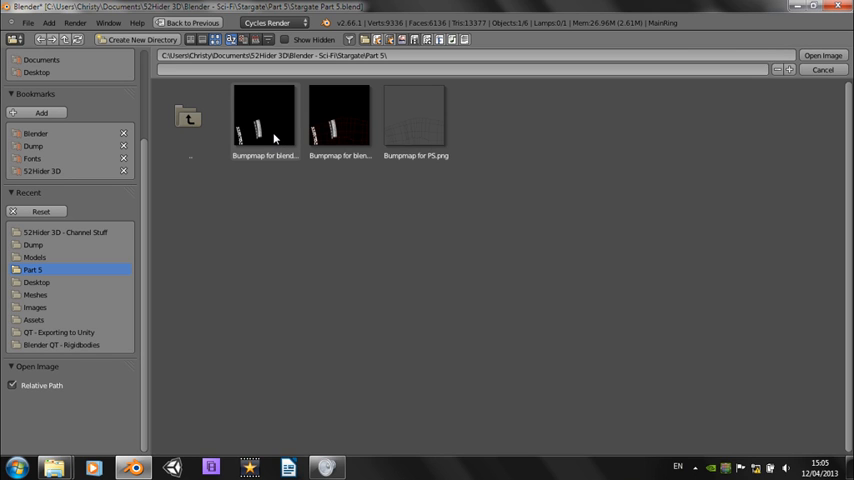
click(264, 116)
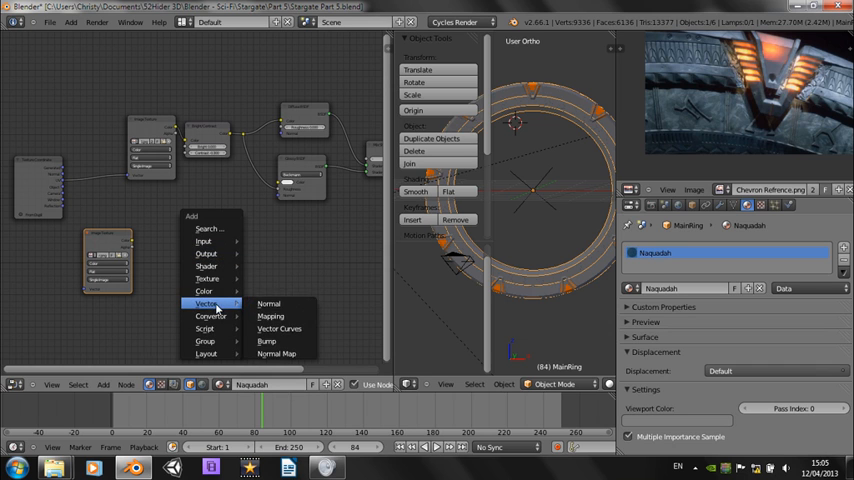
Add a Vector > Bump node to the Naquadah shader network.
click(272, 316)
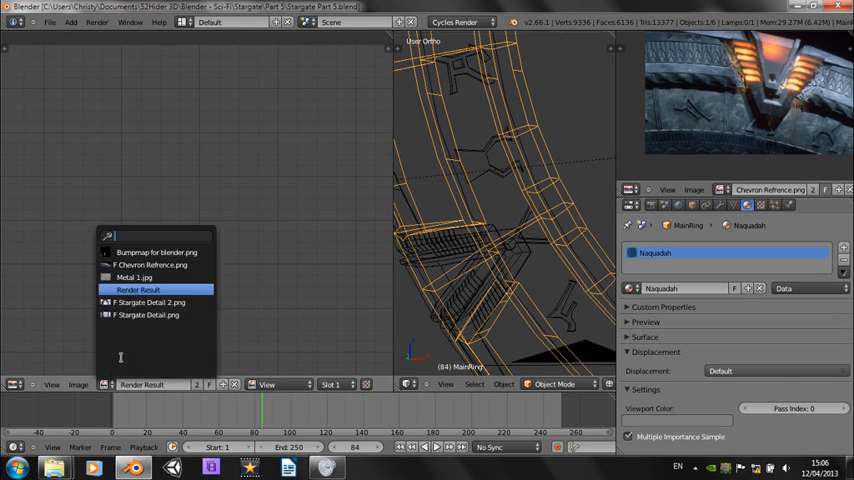
Display Bumpmap for blender.png in the image viewer beside the ring in Edit Mode.
click(156, 252)
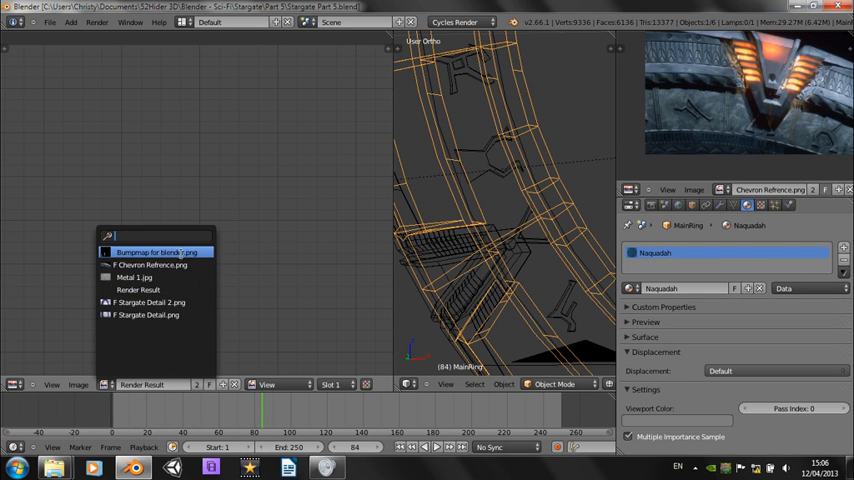
click(156, 252)
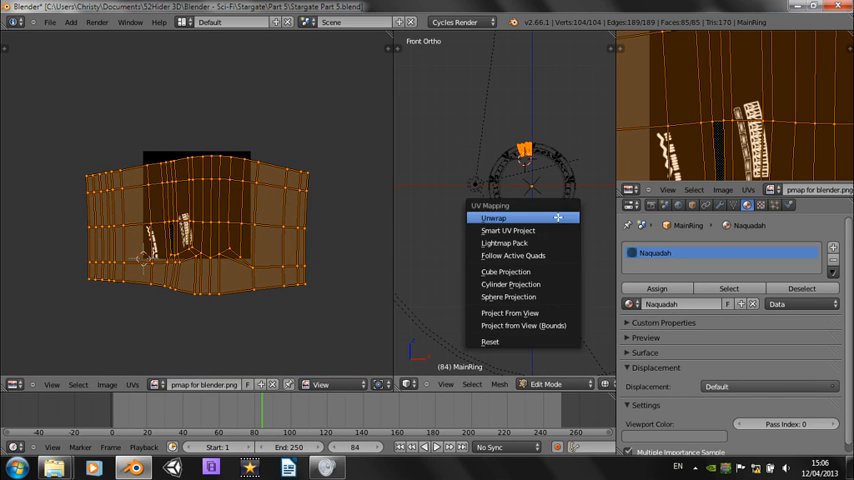
Unwrap the selected ring faces so their UVs lie over the bump map image.
click(492, 216)
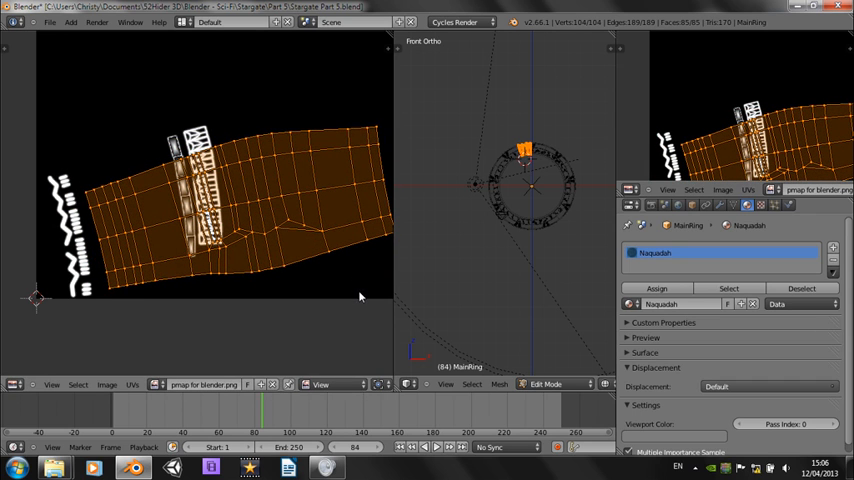
mouse_move(342, 310)
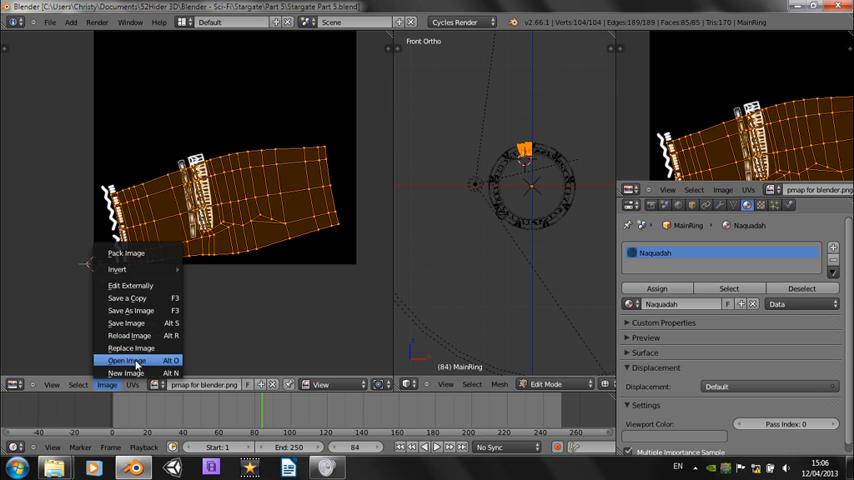
Open the bump map with UV layout from the Part 5 folder behind the ring's UVs.
click(124, 360)
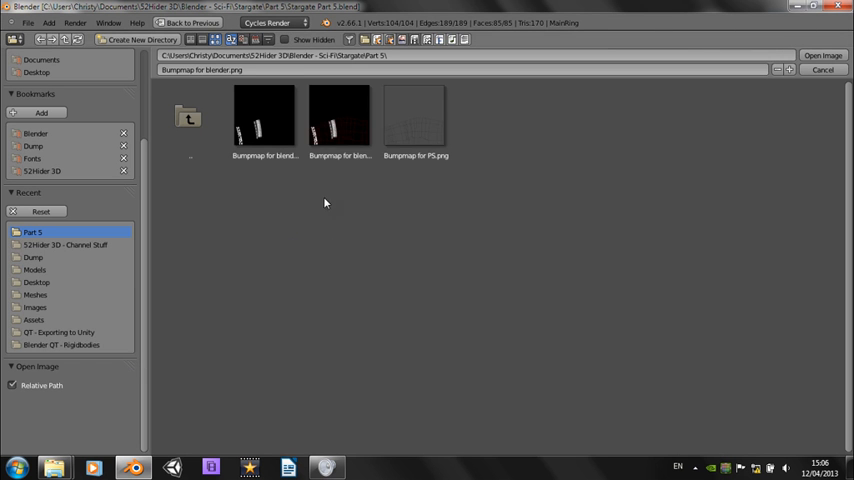
click(340, 116)
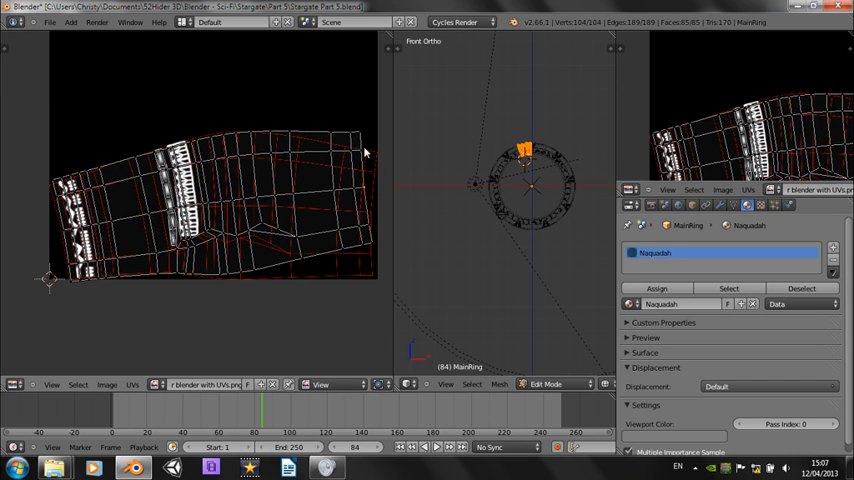
mouse_move(388, 262)
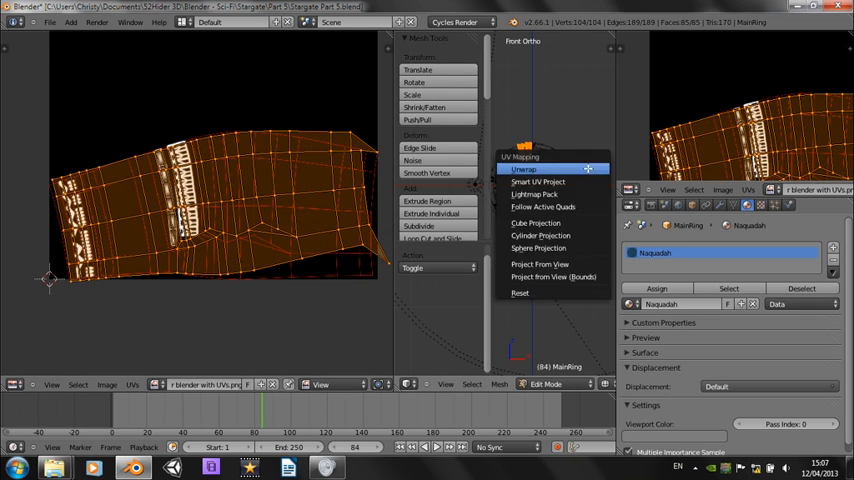
Re-unwrap the ring section and list the unwrap methods in the operator panel.
click(524, 168)
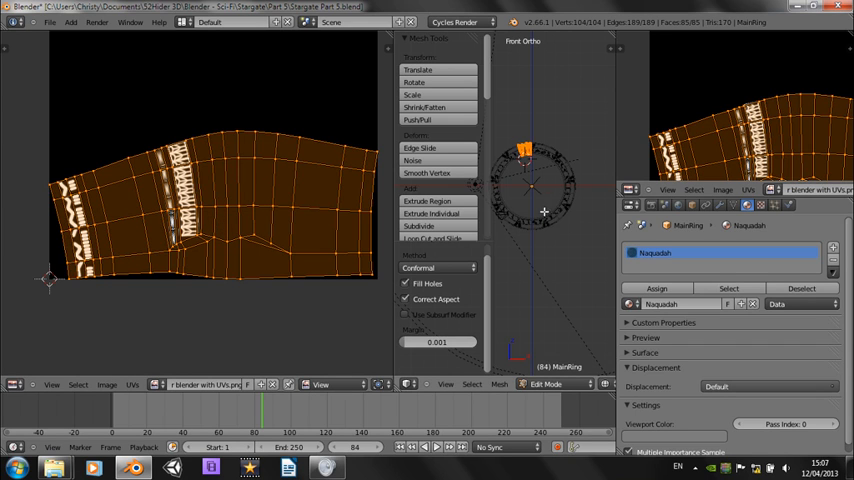
mouse_move(500, 204)
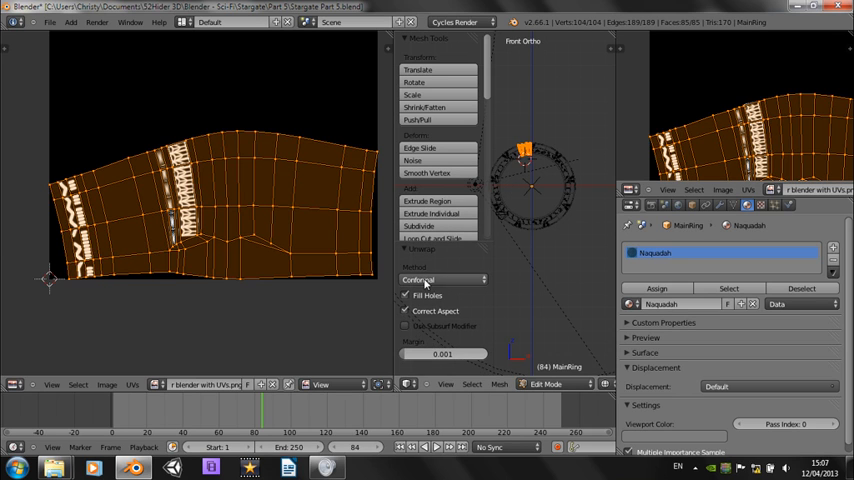
click(444, 280)
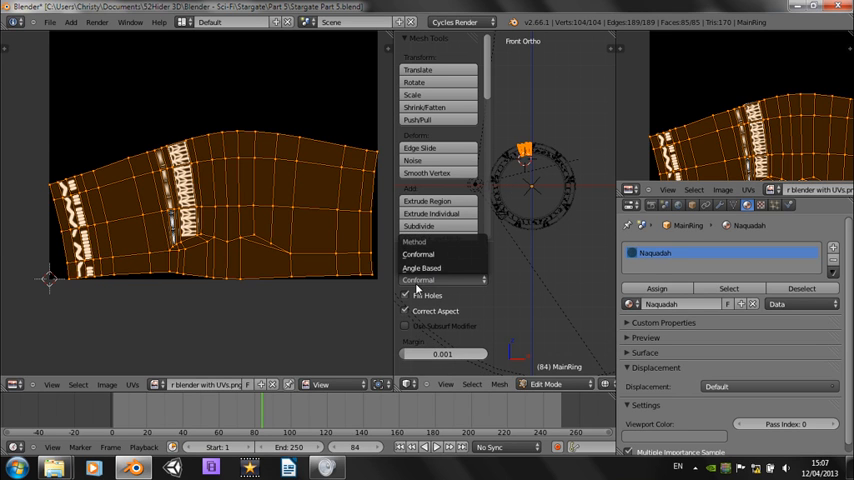
mouse_move(448, 288)
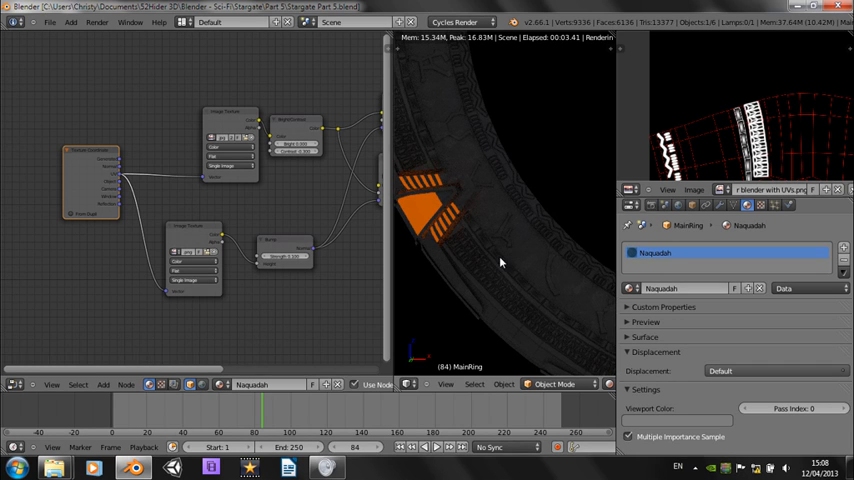
mouse_move(516, 258)
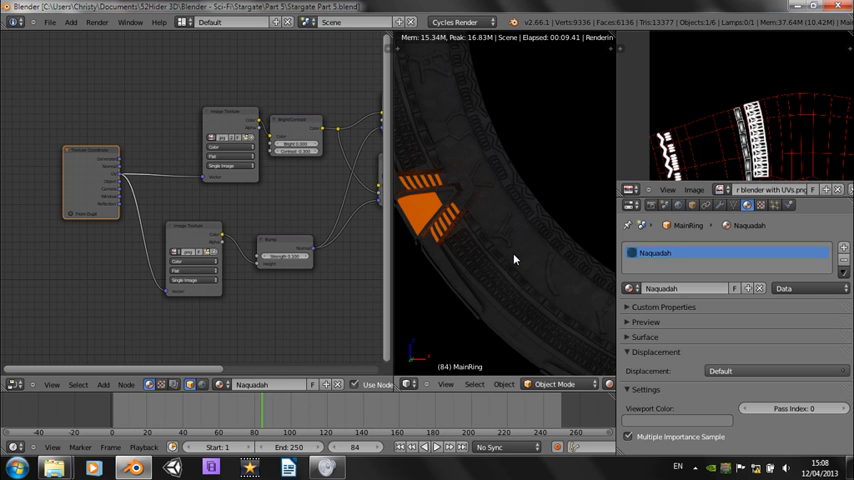
mouse_move(492, 272)
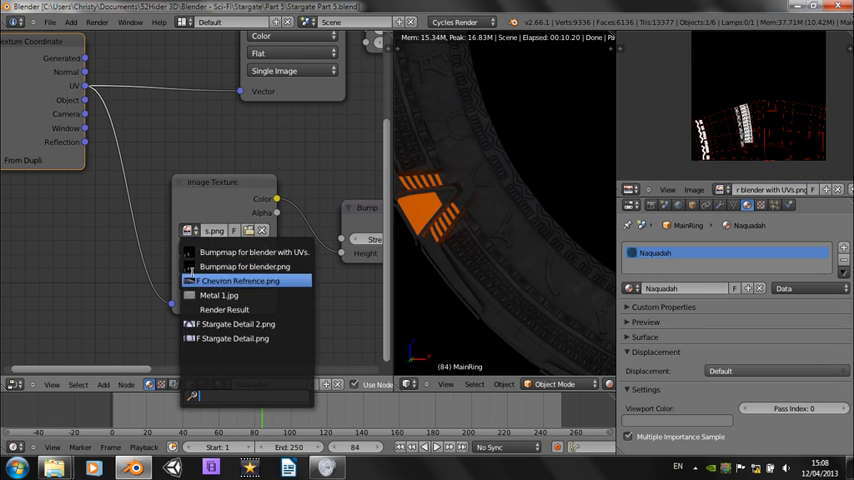
Pick the chevrons PNG for the ring material's Image Texture node.
click(244, 280)
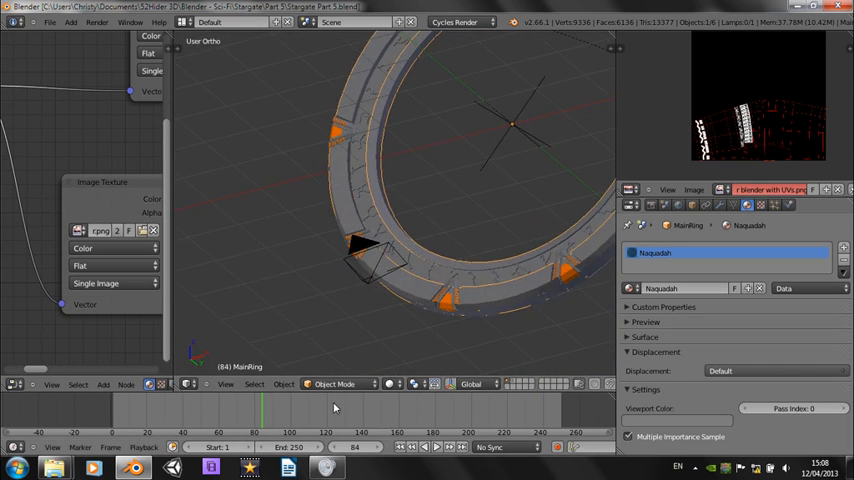
Switch viewport shading to Rendered to preview the ring's orange chevrons live.
click(390, 384)
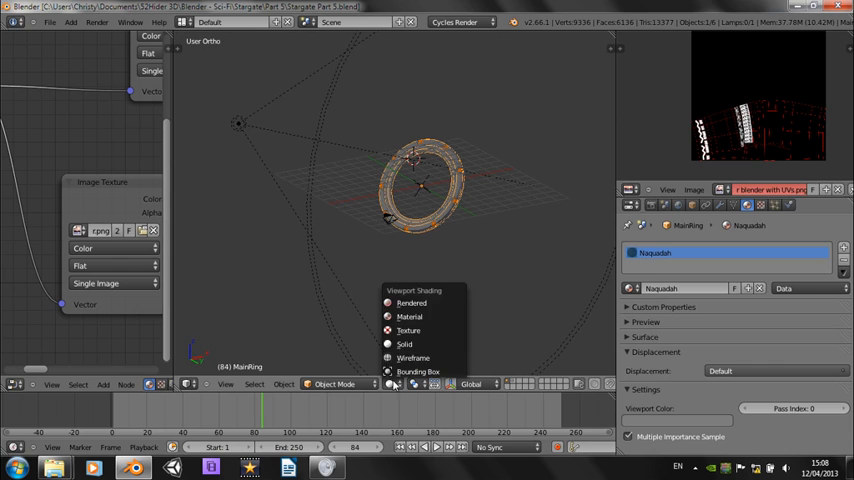
click(412, 304)
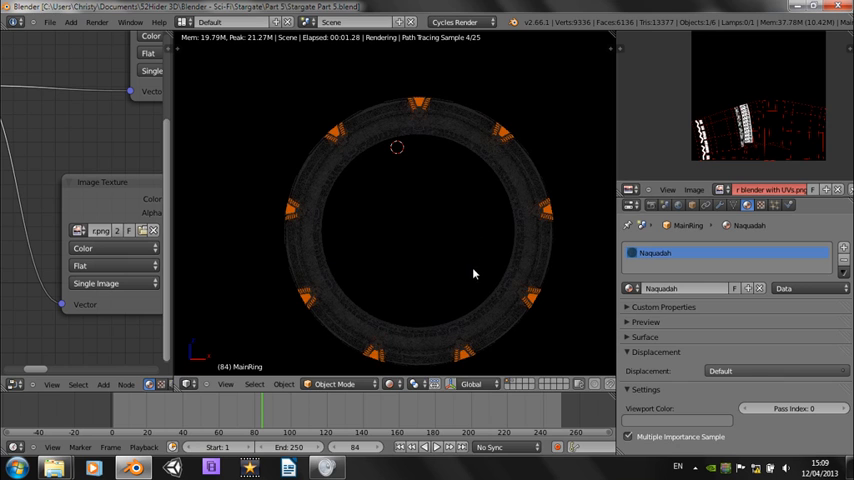
mouse_move(448, 206)
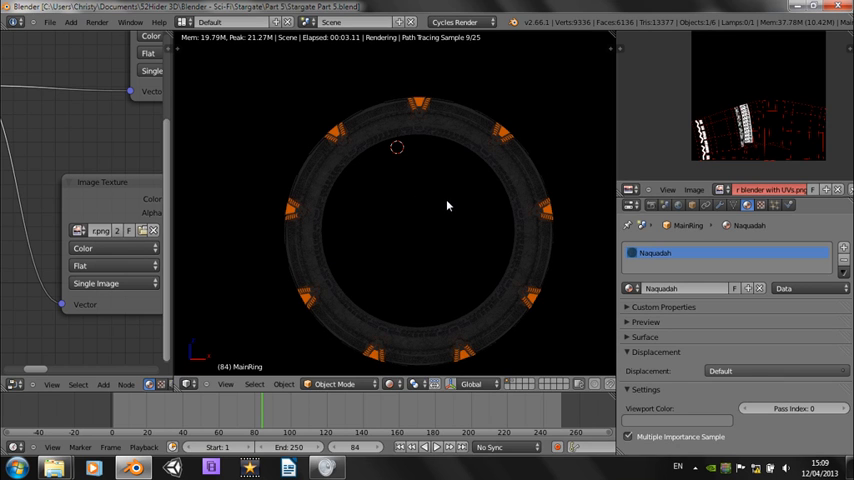
mouse_move(500, 300)
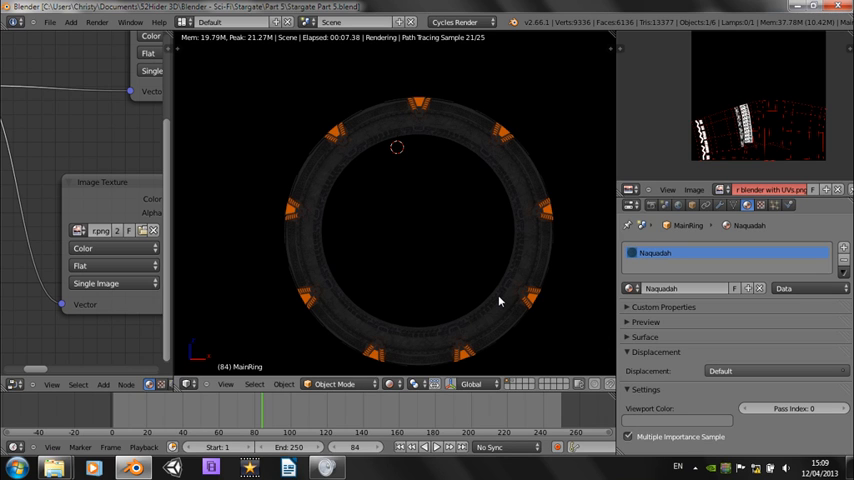
mouse_move(488, 246)
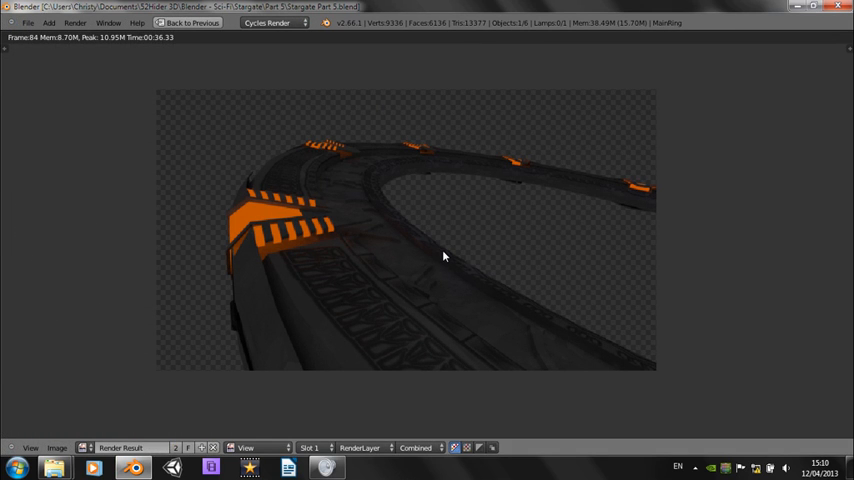
mouse_move(420, 258)
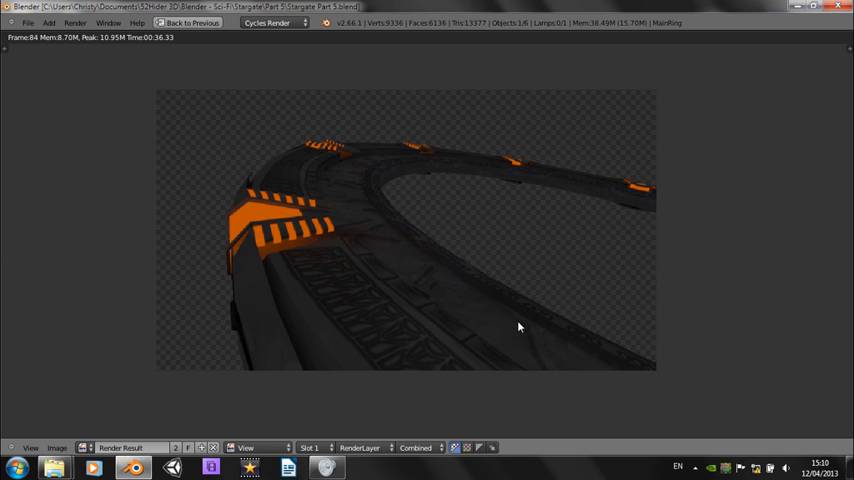
mouse_move(380, 246)
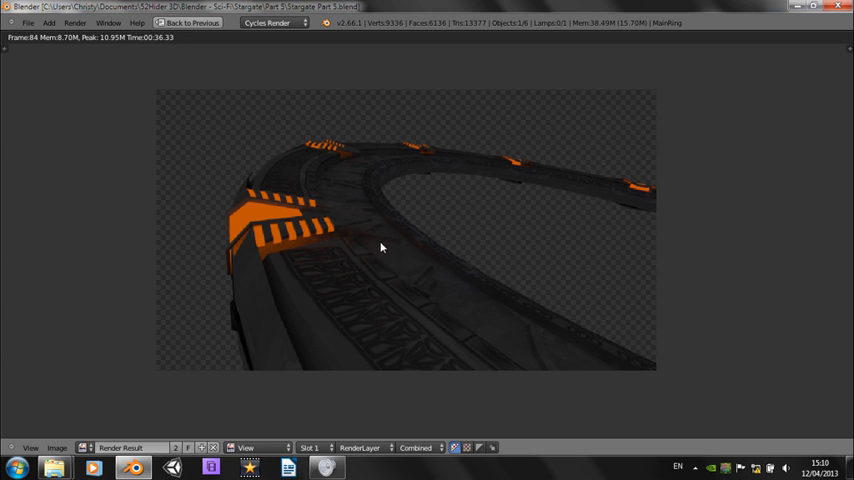
mouse_move(364, 332)
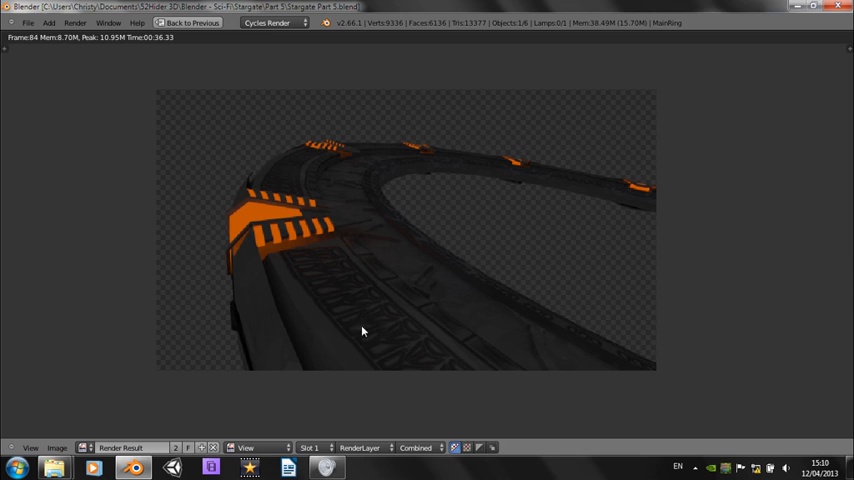
mouse_move(386, 348)
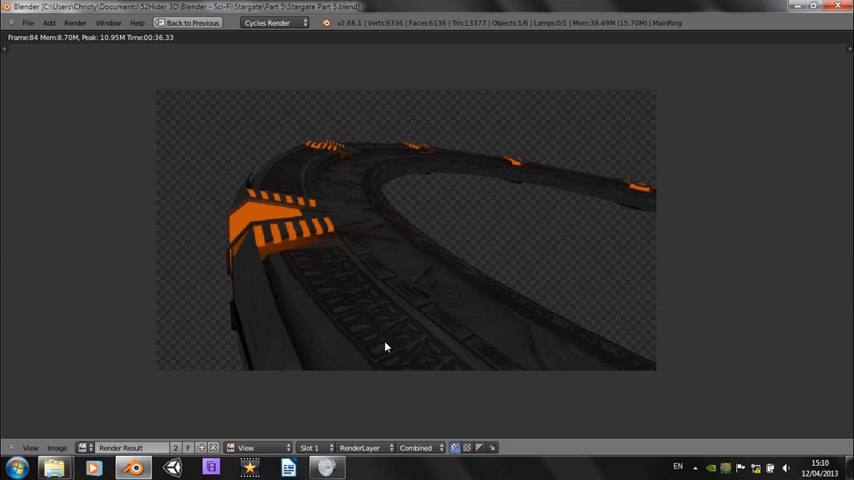
mouse_move(480, 382)
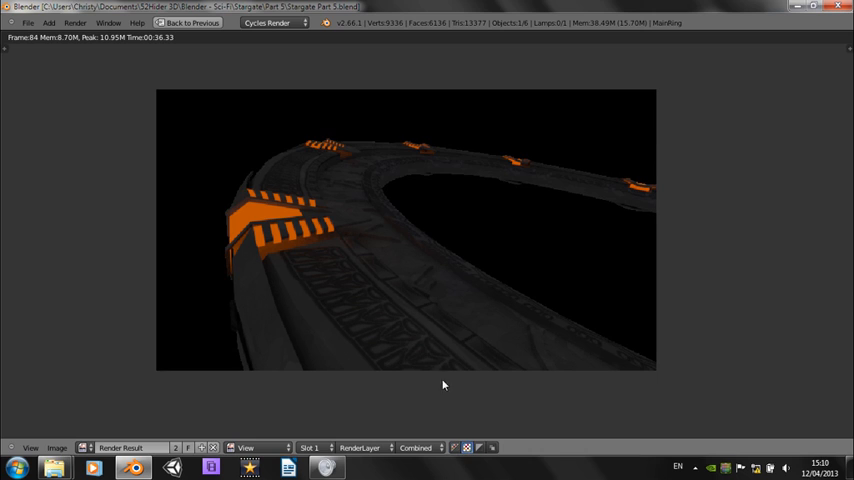
mouse_move(416, 320)
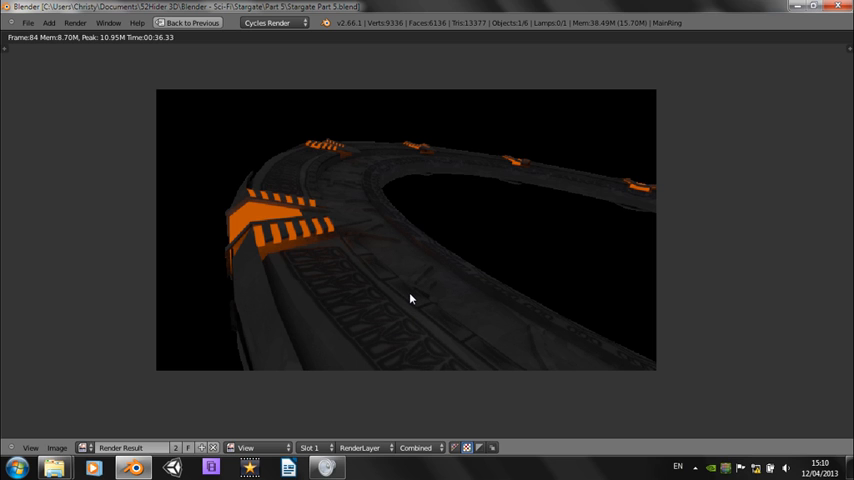
mouse_move(356, 280)
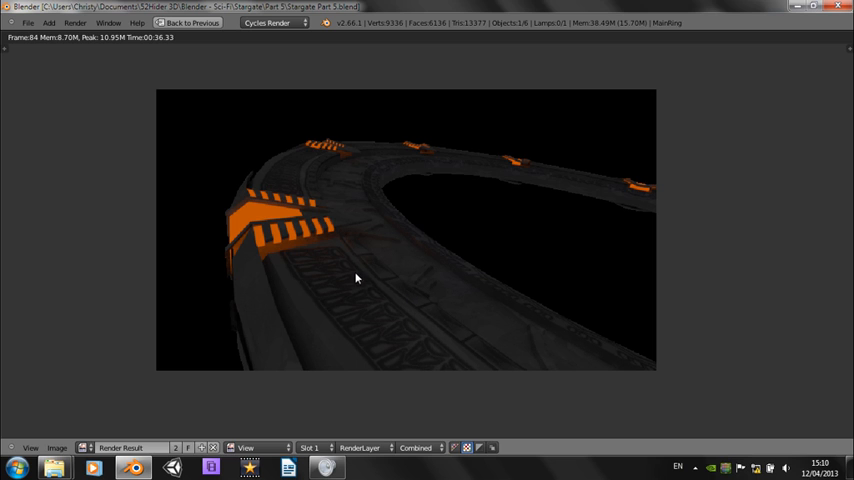
mouse_move(64, 390)
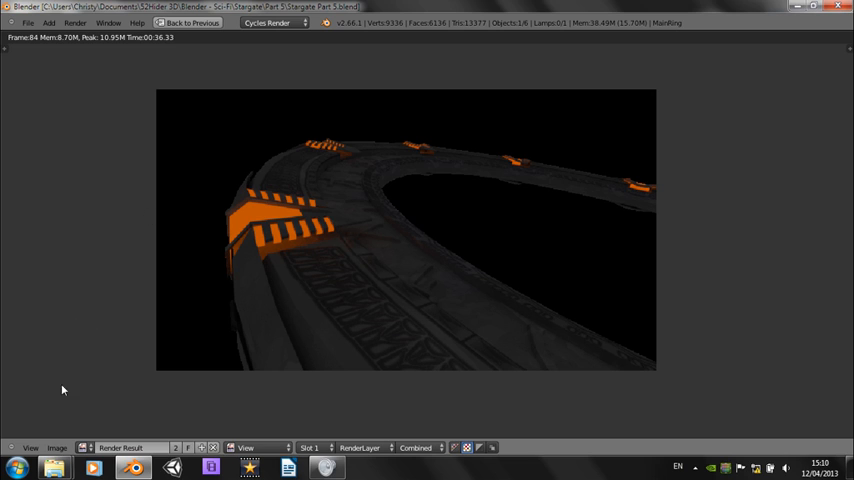
mouse_move(534, 156)
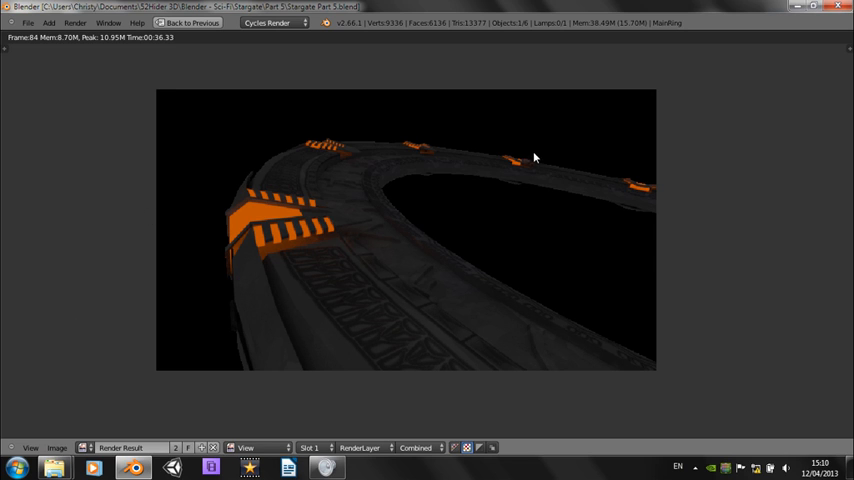
mouse_move(372, 196)
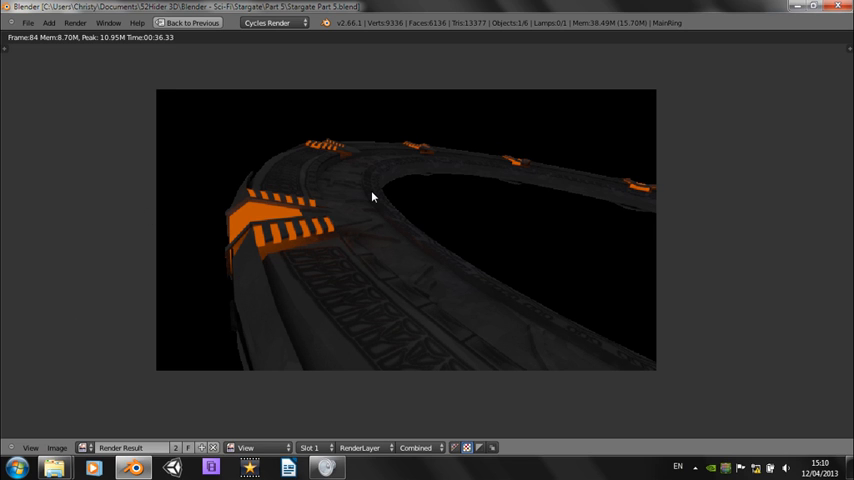
mouse_move(348, 204)
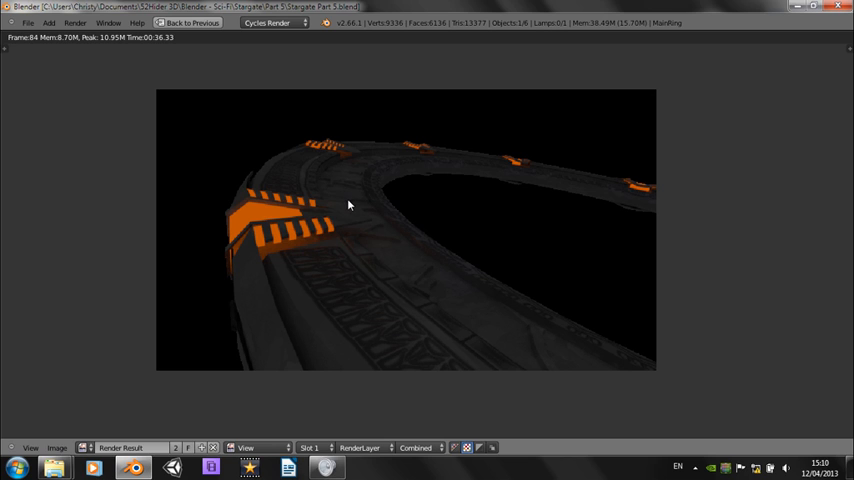
mouse_move(408, 258)
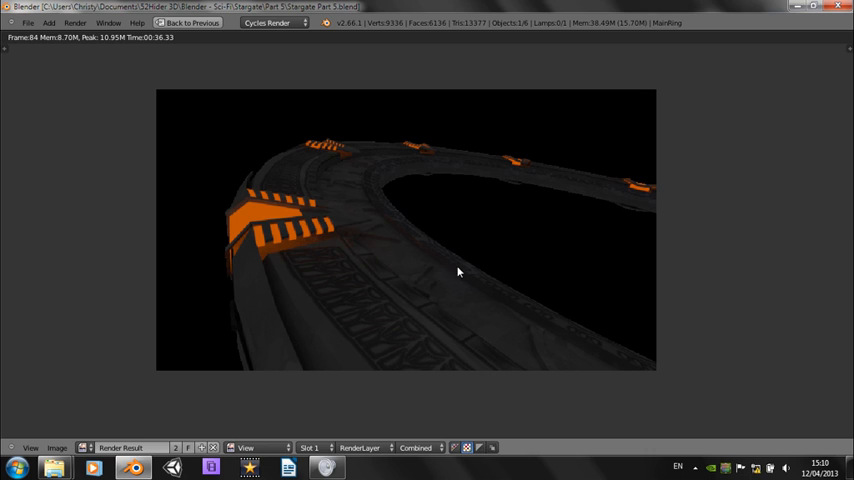
mouse_move(530, 264)
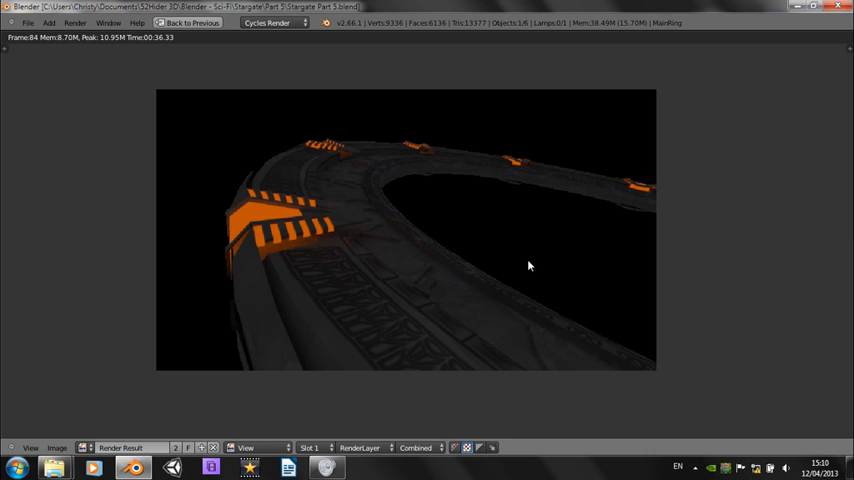